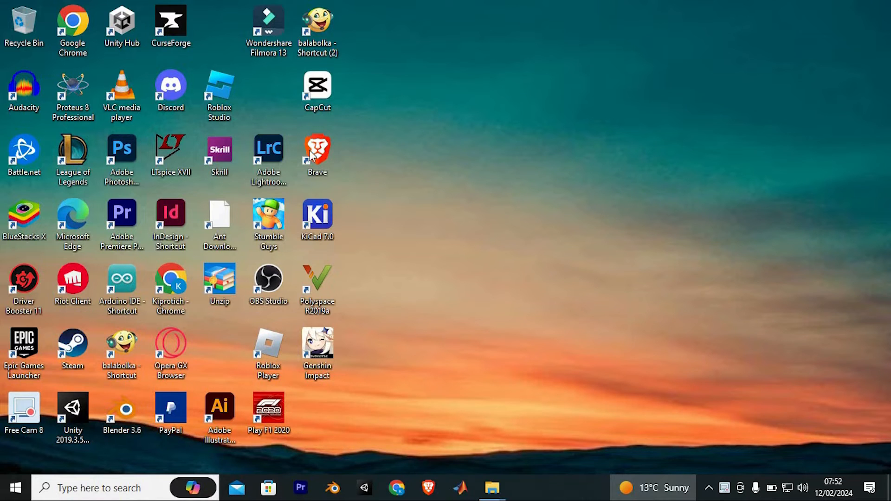
pyautogui.moveTo(342, 73)
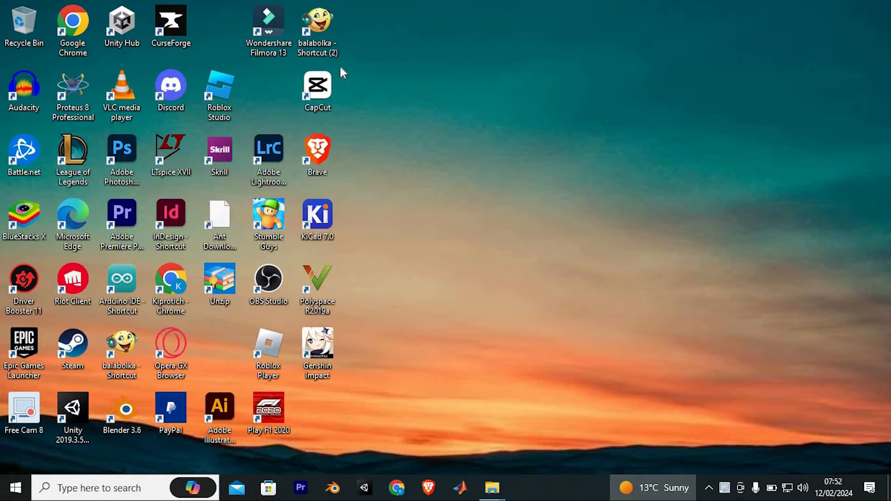
pyautogui.moveTo(503, 177)
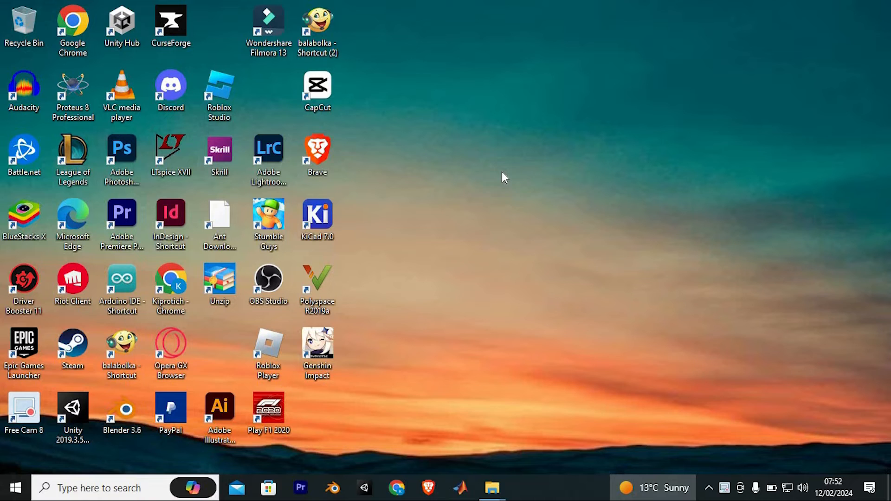
pyautogui.moveTo(496, 177)
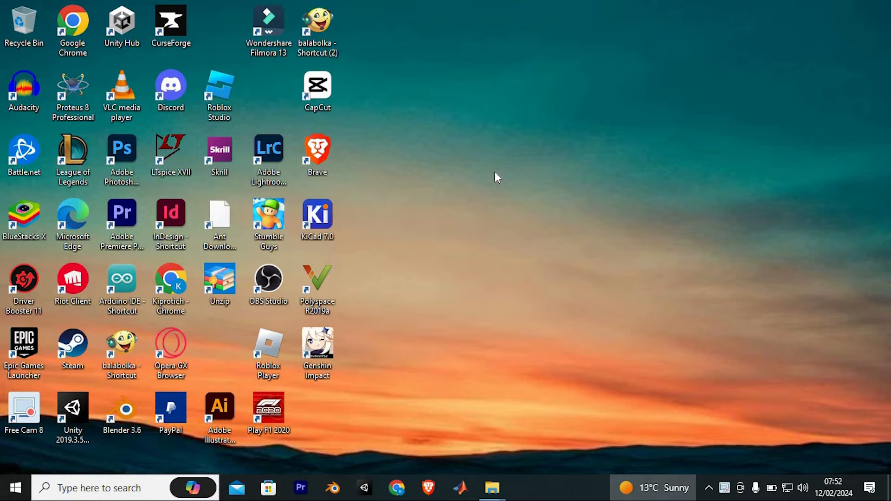
pyautogui.moveTo(326, 438)
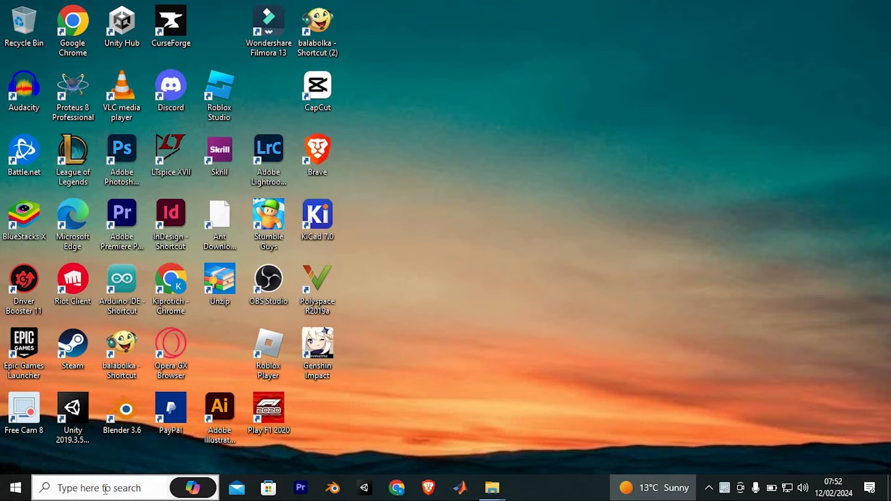
# Step: Launch Google Chrome by searching 'chro' in Windows Search
pyautogui.click(109, 488)
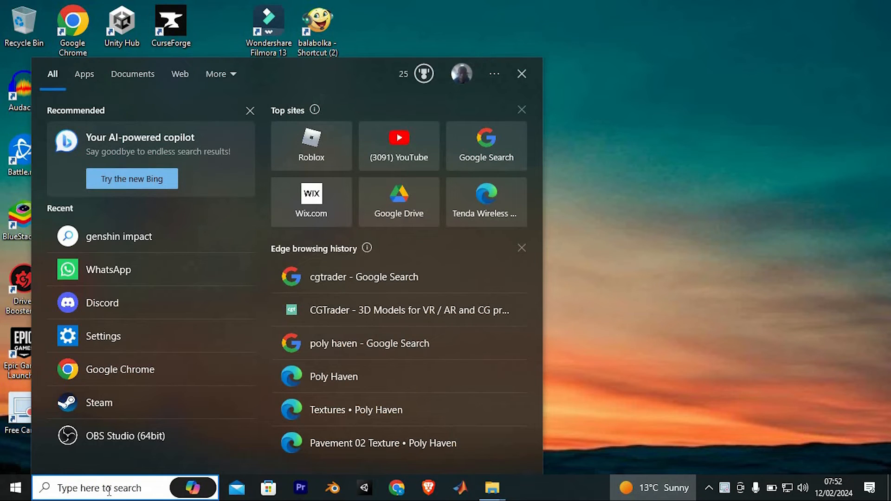
pyautogui.write('chro')
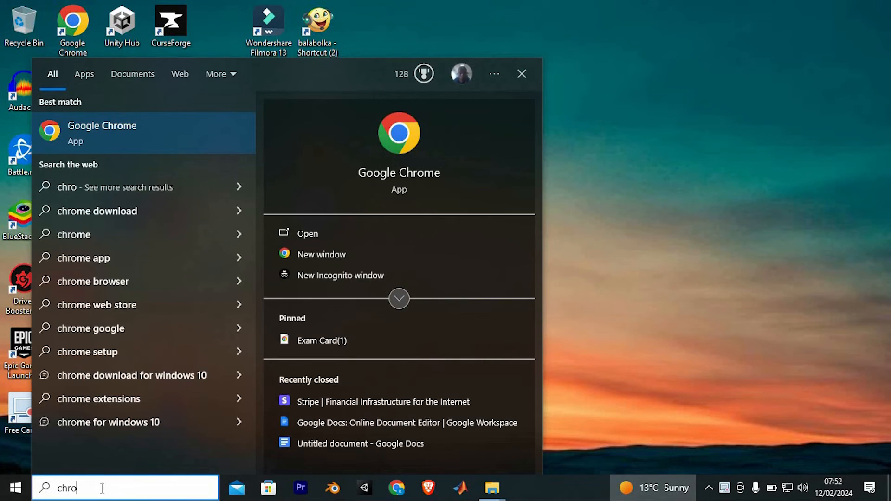
pyautogui.click(102, 131)
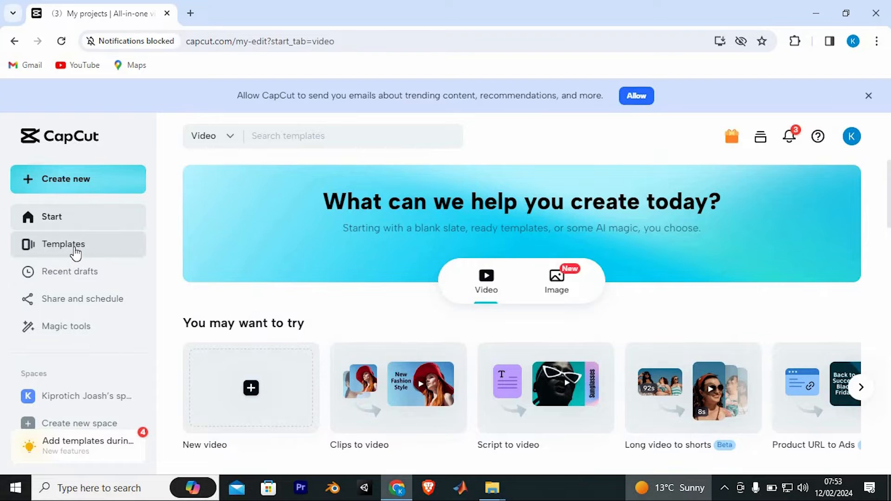
# Step: Browse down the CapCut video template gallery
pyautogui.click(63, 244)
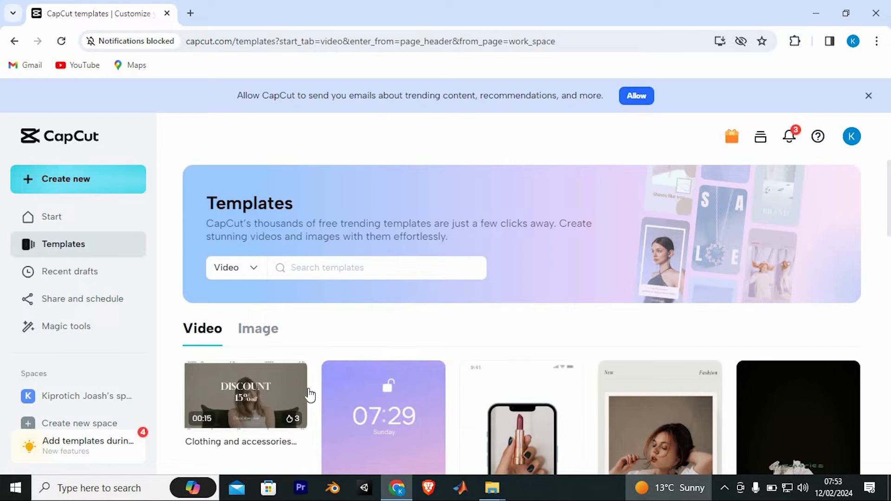
pyautogui.scroll(-3)
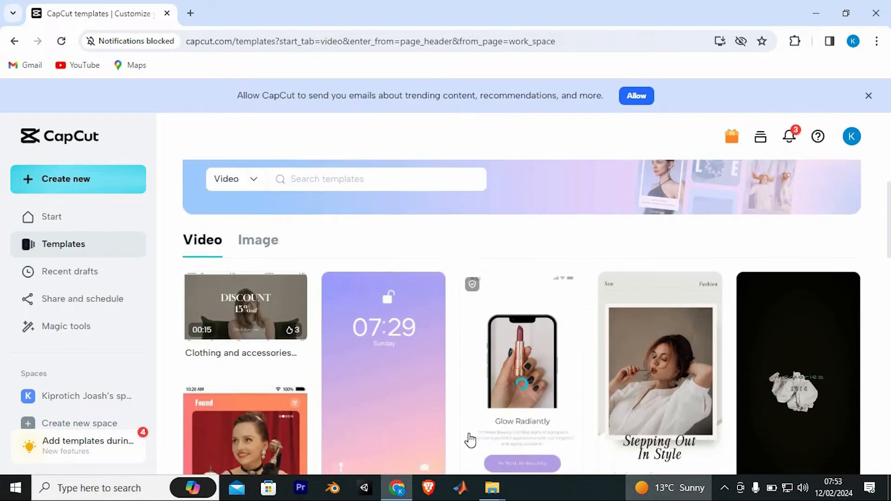
pyautogui.scroll(-3)
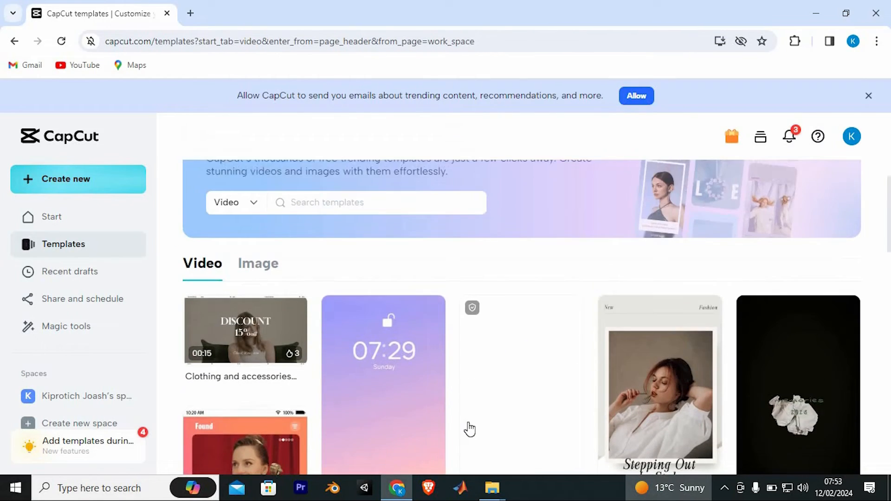
pyautogui.scroll(-3)
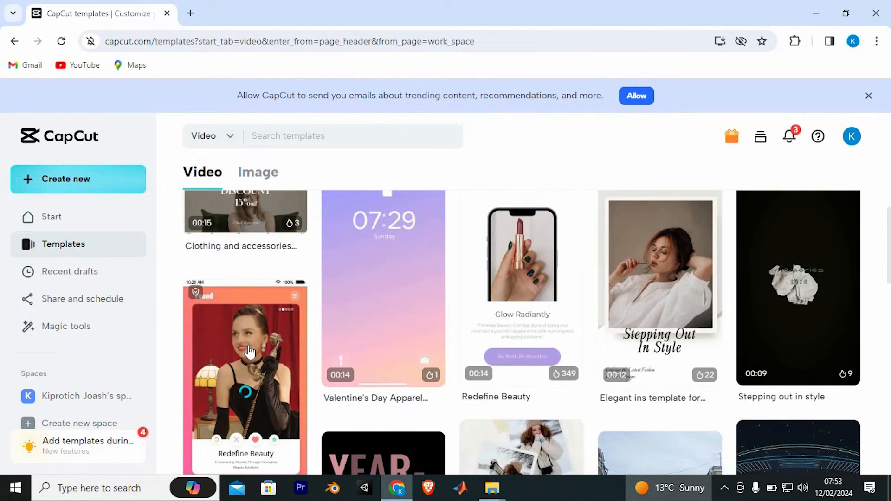
# Step: Start a project from the 'Minimalist Beauty Industry' (Redefine Beauty) template
pyautogui.click(249, 351)
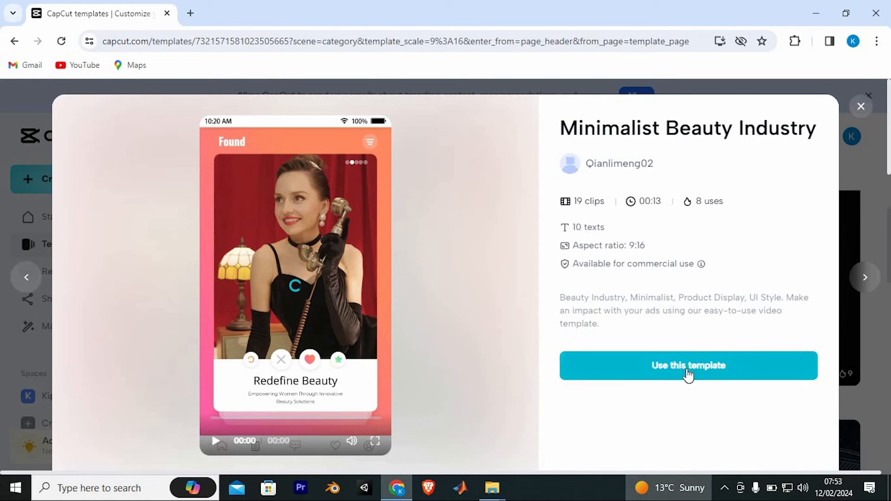
pyautogui.click(688, 366)
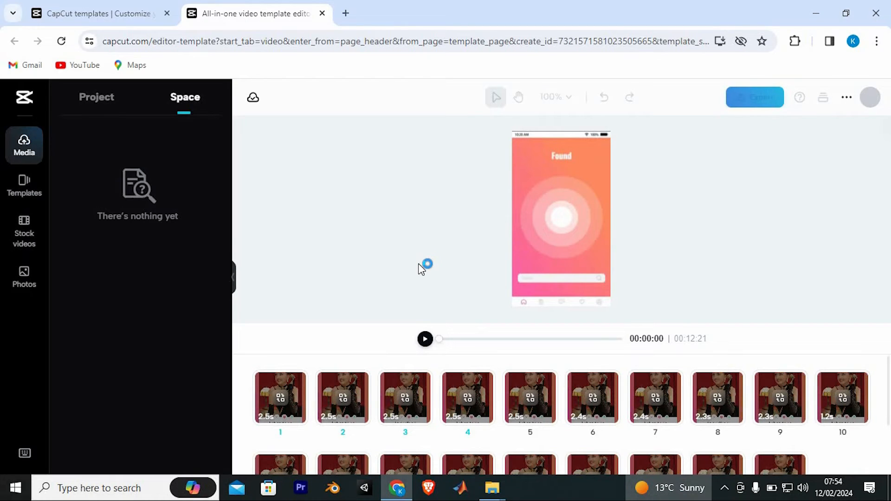
pyautogui.moveTo(421, 269)
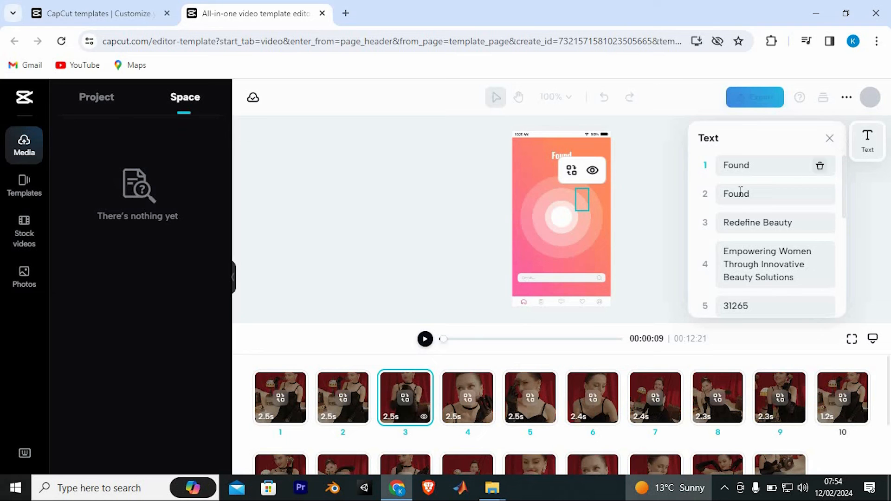
# Step: Close the template's Text panel and then close Chrome, returning to the desktop
pyautogui.click(830, 138)
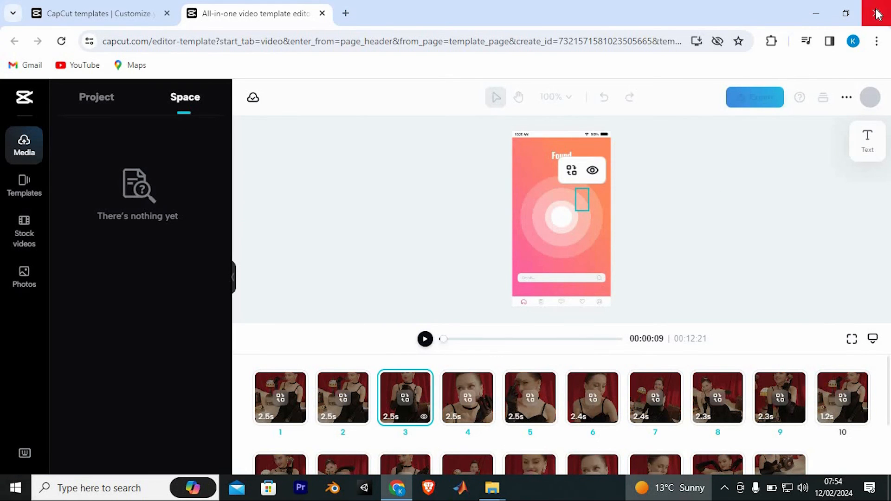
pyautogui.click(878, 8)
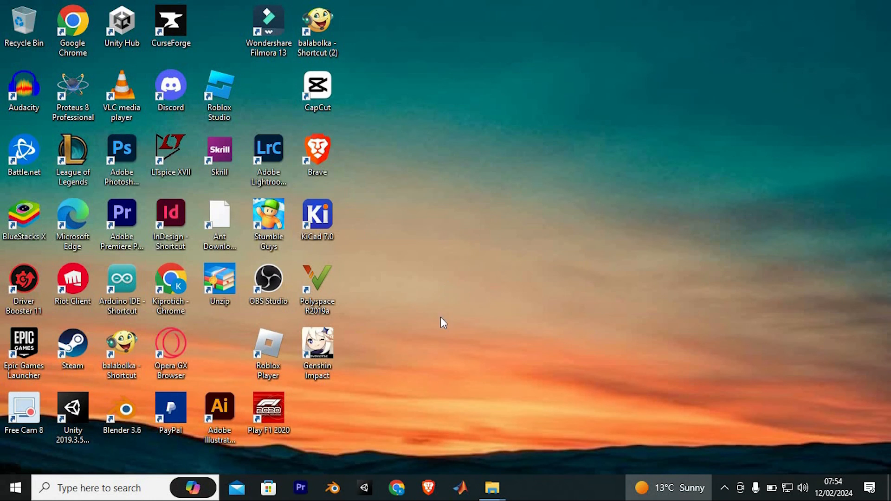
pyautogui.moveTo(437, 320)
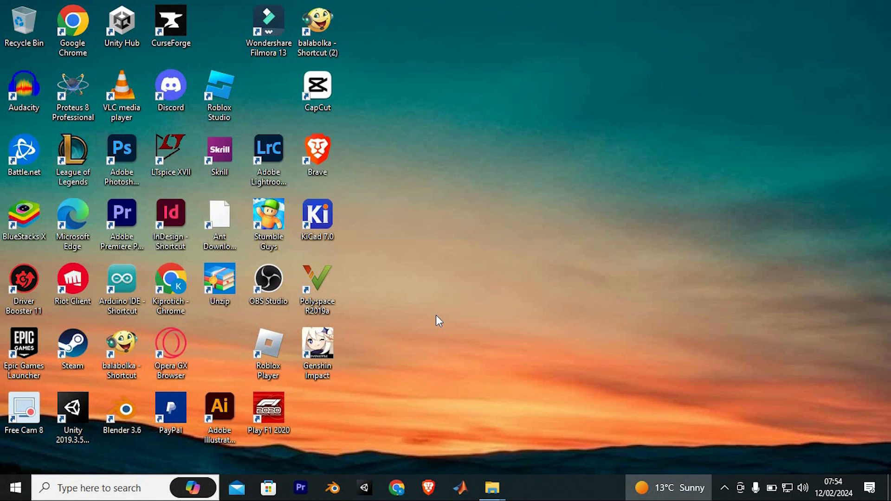